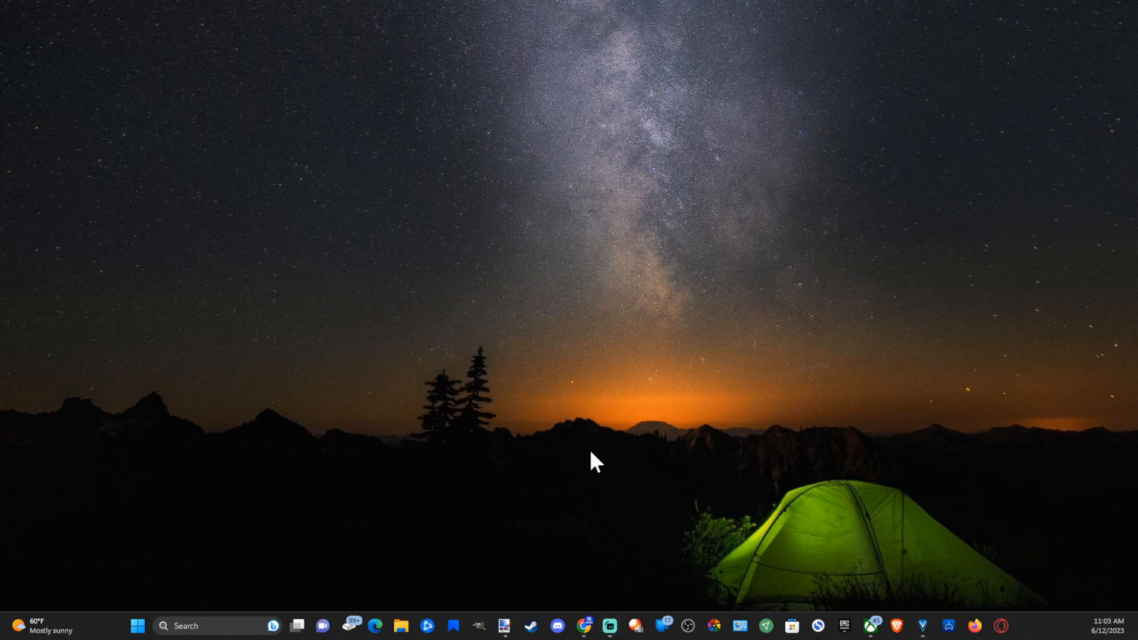
{"action": "mouse_move", "coordinate": [563, 460]}
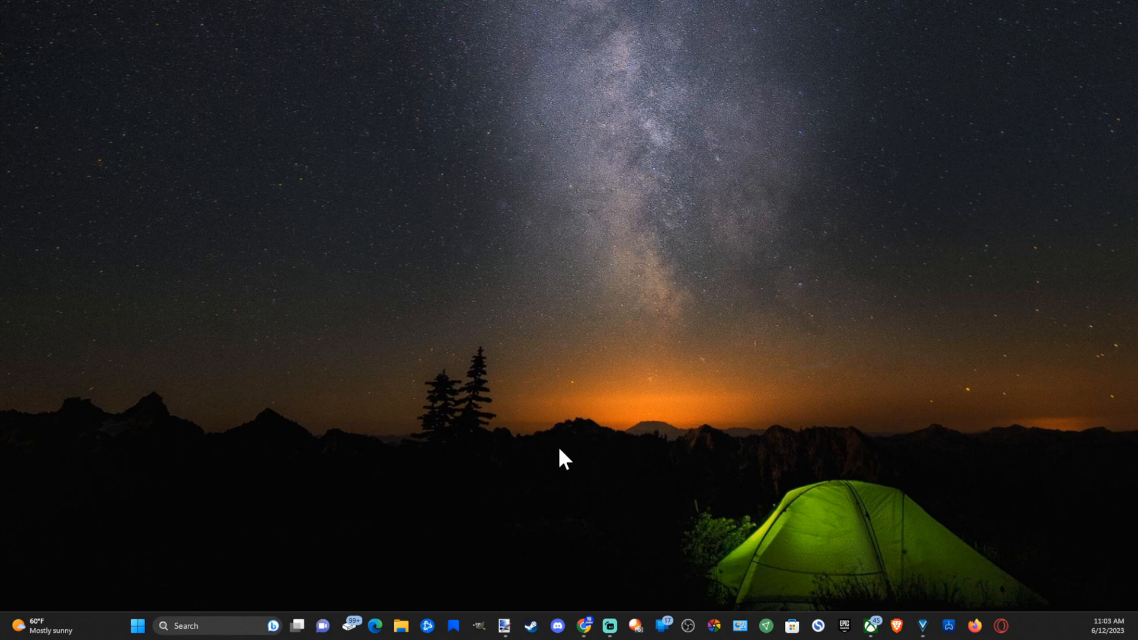
{"action": "mouse_move", "coordinate": [809, 492]}
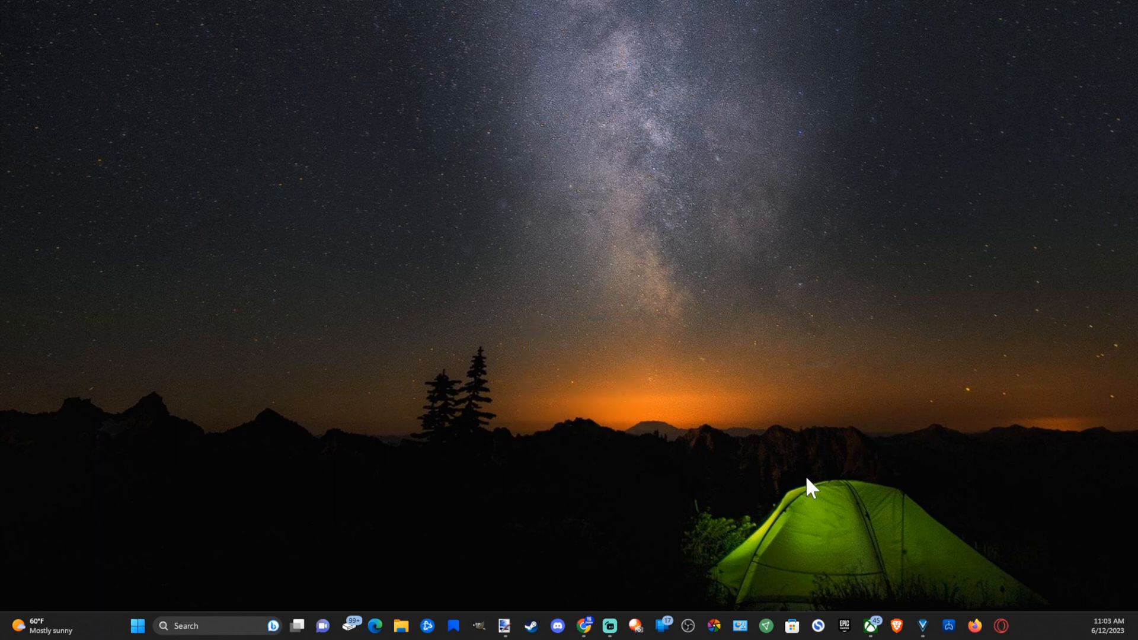
{"action": "mouse_move", "coordinate": [145, 310]}
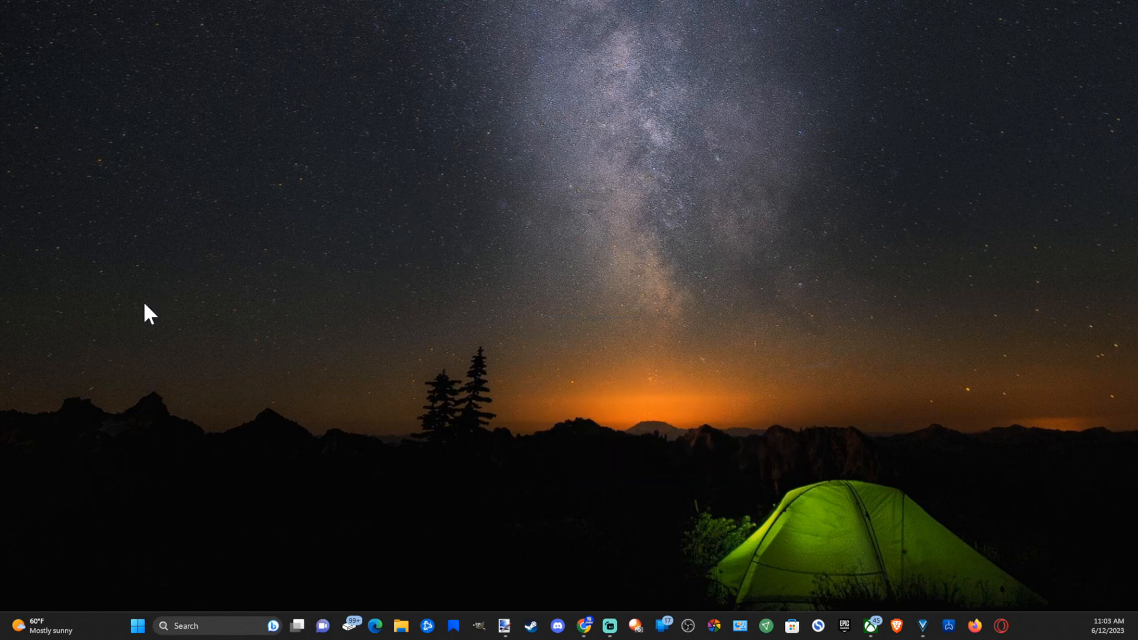
{"action": "mouse_move", "coordinate": [137, 626]}
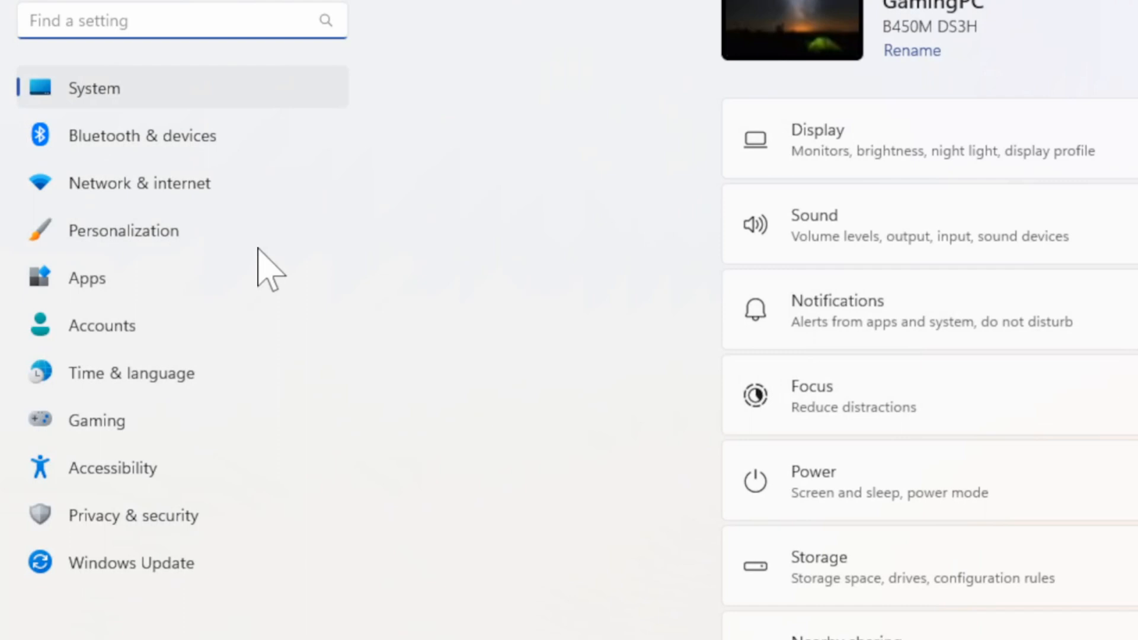
- Go to Apps › Default apps and search the application list for 'word' to reach WPS Office
{"action": "left_click", "coordinate": [87, 277]}
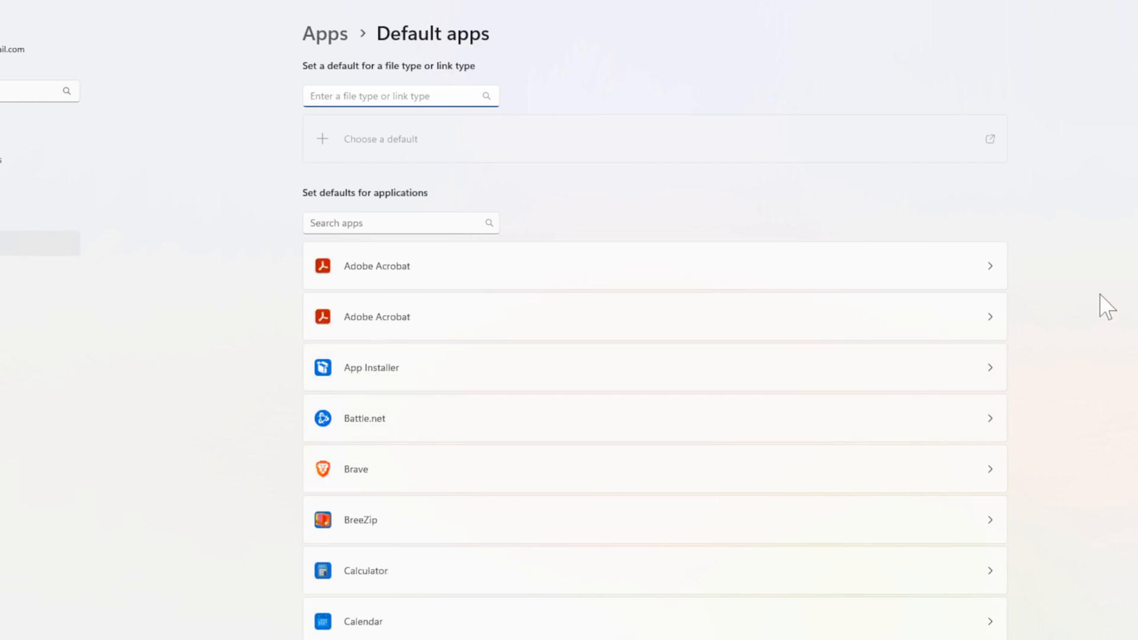
{"action": "scroll", "scroll_direction": "down", "scroll_amount": 3}
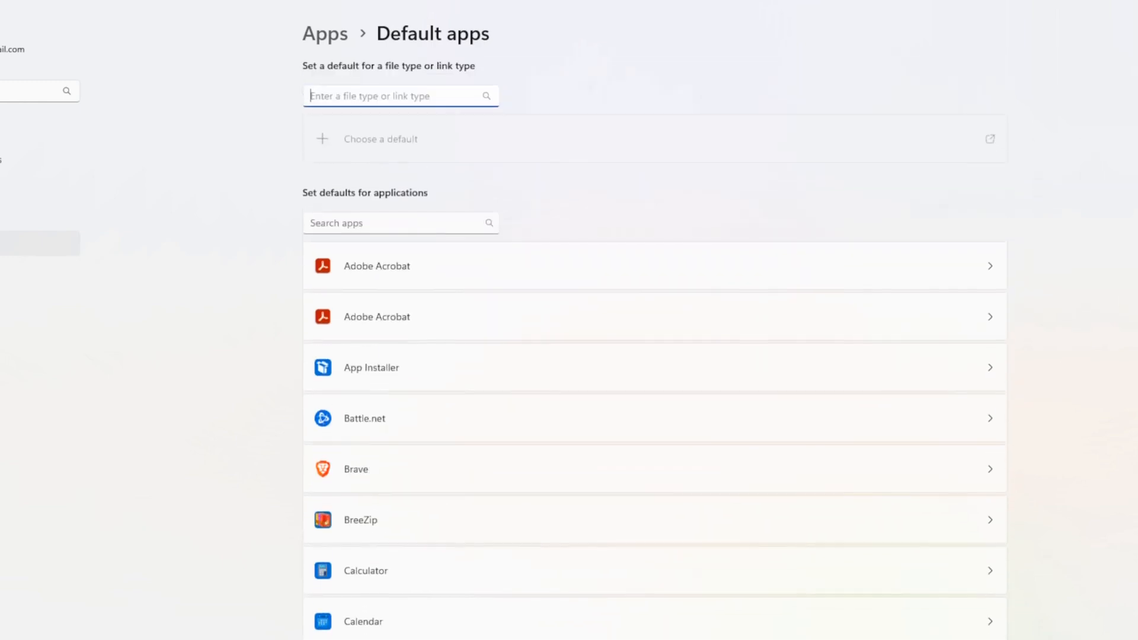
{"action": "mouse_move", "coordinate": [327, 214]}
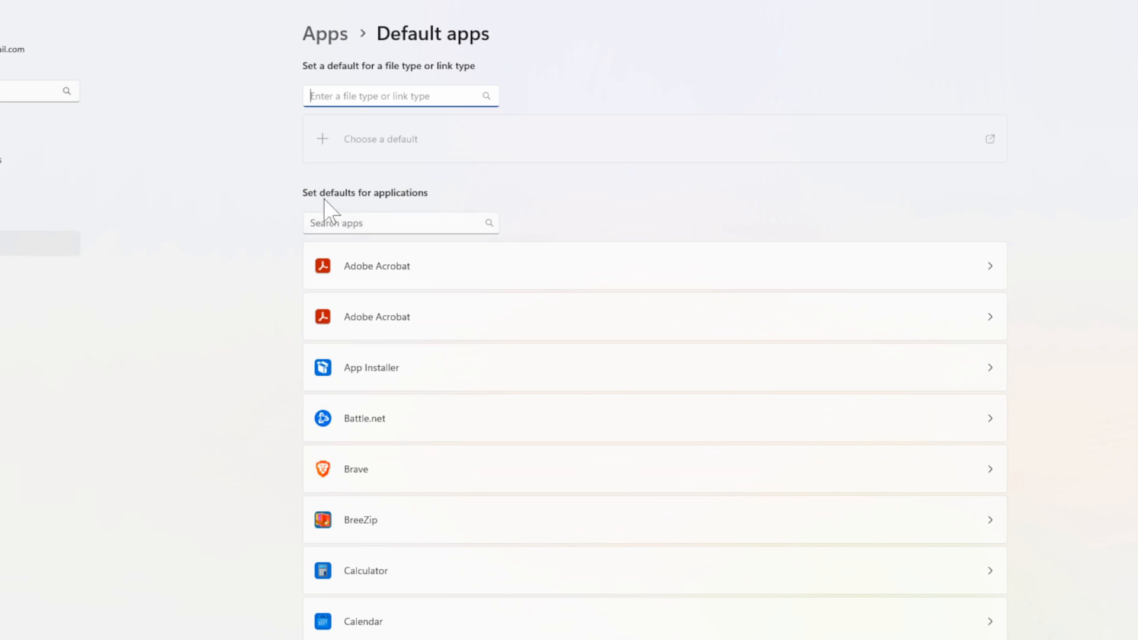
{"action": "left_click", "coordinate": [400, 223]}
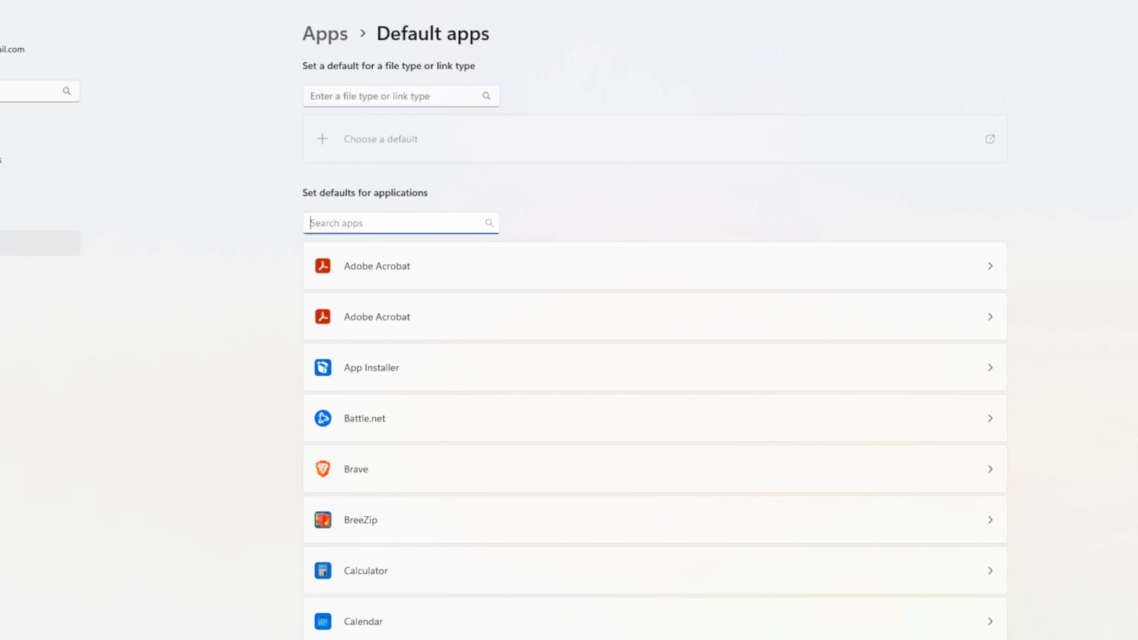
{"action": "type", "text": "word"}
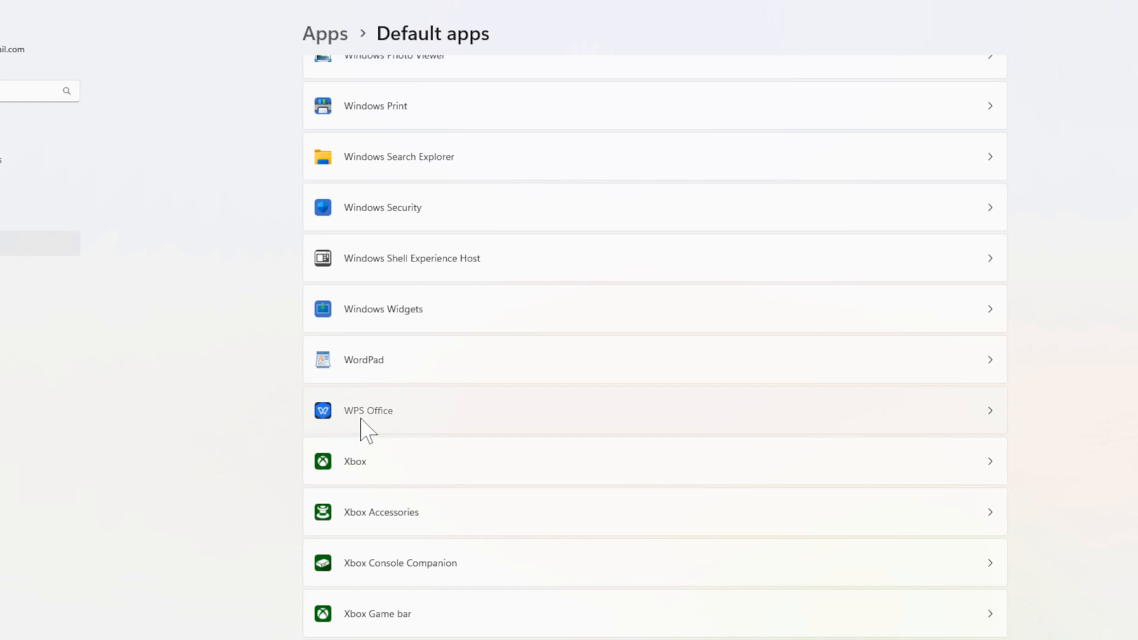
- Make WPS Office the default app for .csv files from its file type defaults page
{"action": "left_click", "coordinate": [367, 410]}
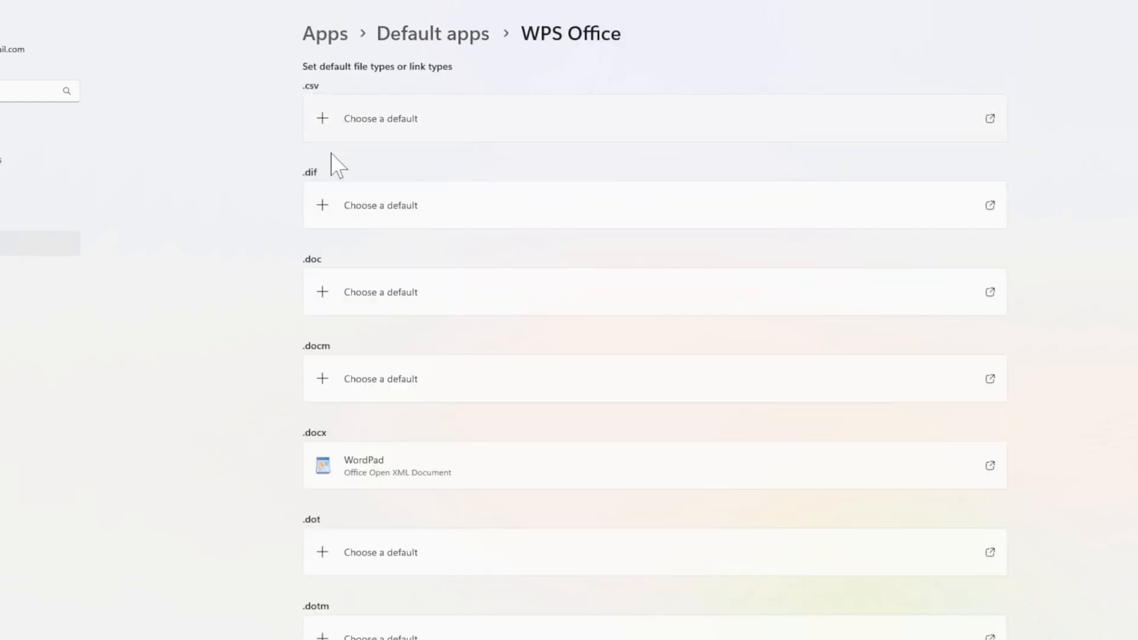
{"action": "mouse_move", "coordinate": [315, 207]}
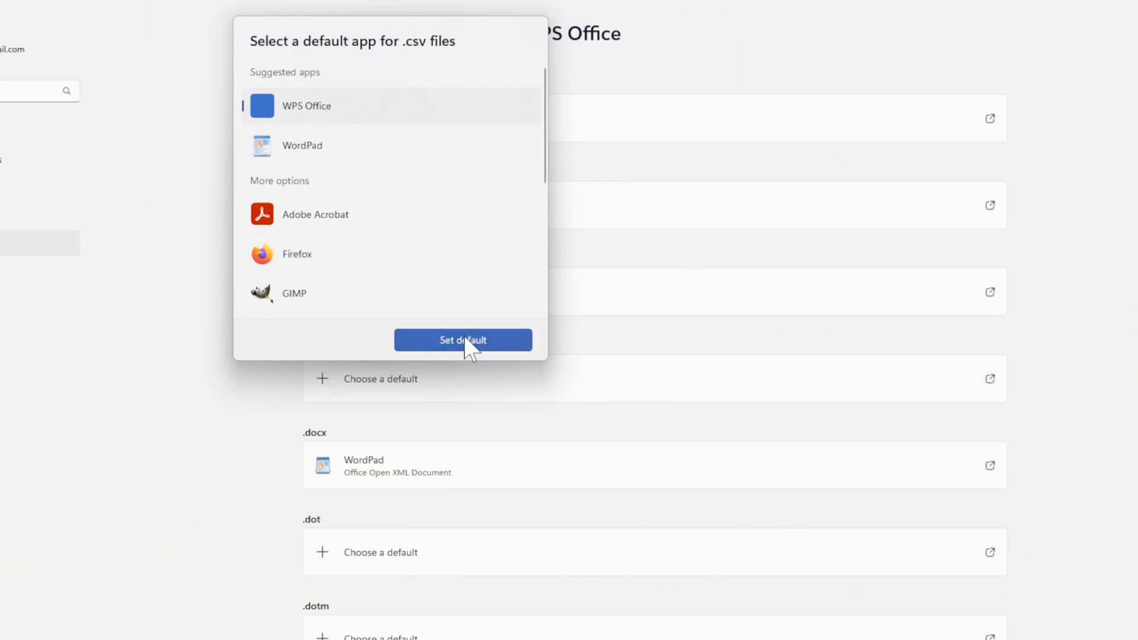
{"action": "left_click", "coordinate": [463, 340]}
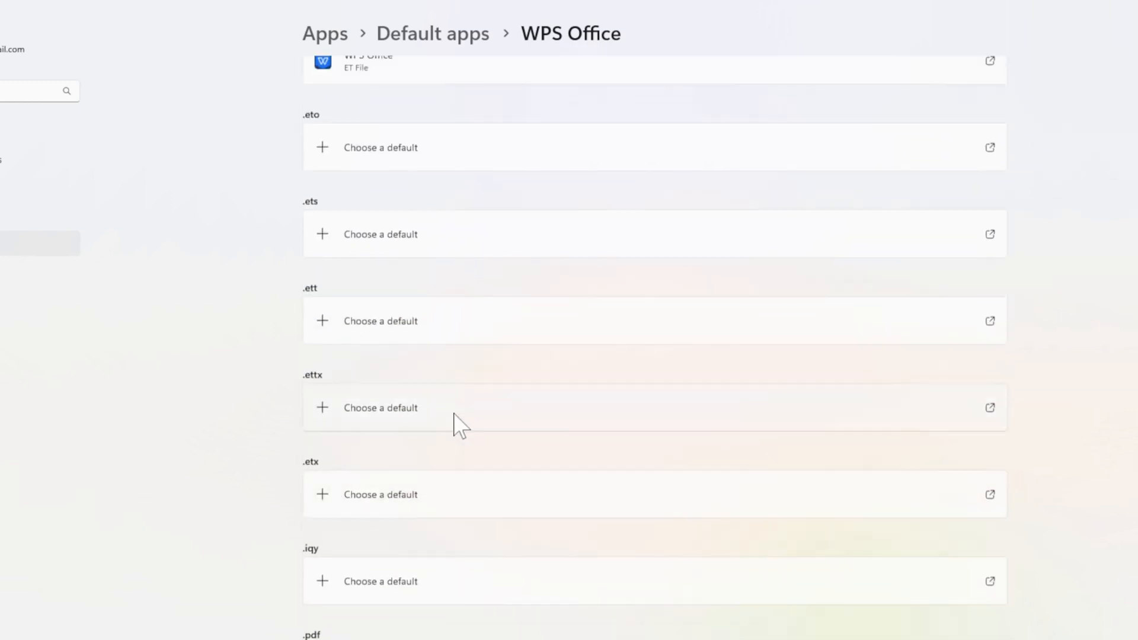
{"action": "left_click", "coordinate": [433, 34]}
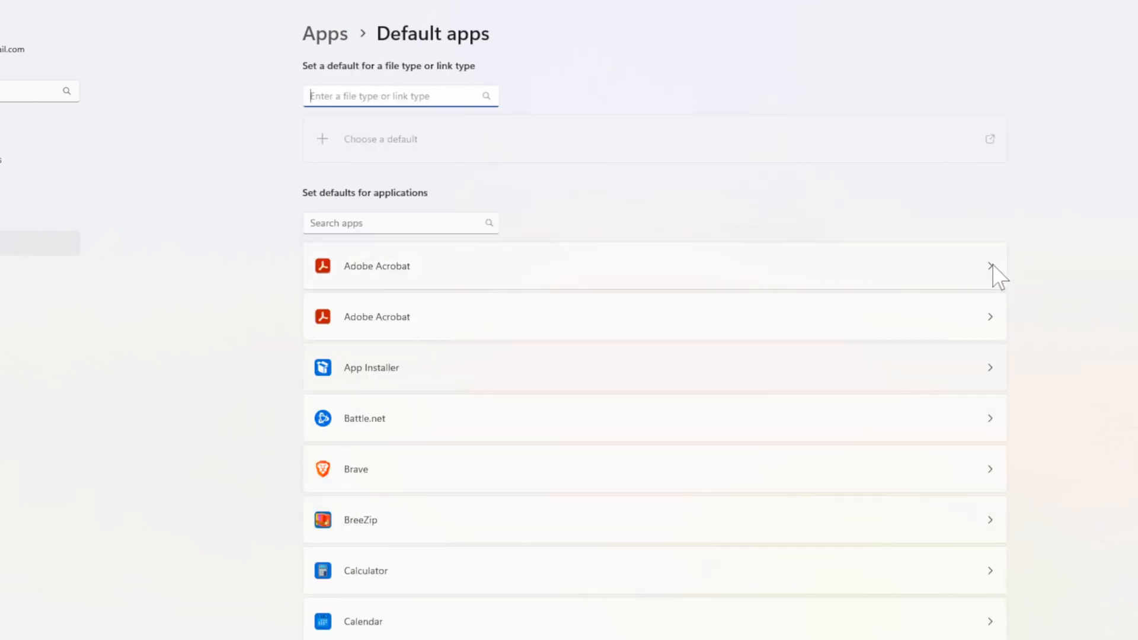
- Return to WPS Office's file type defaults page from the Default apps list
{"action": "scroll", "scroll_direction": "down", "scroll_amount": 3}
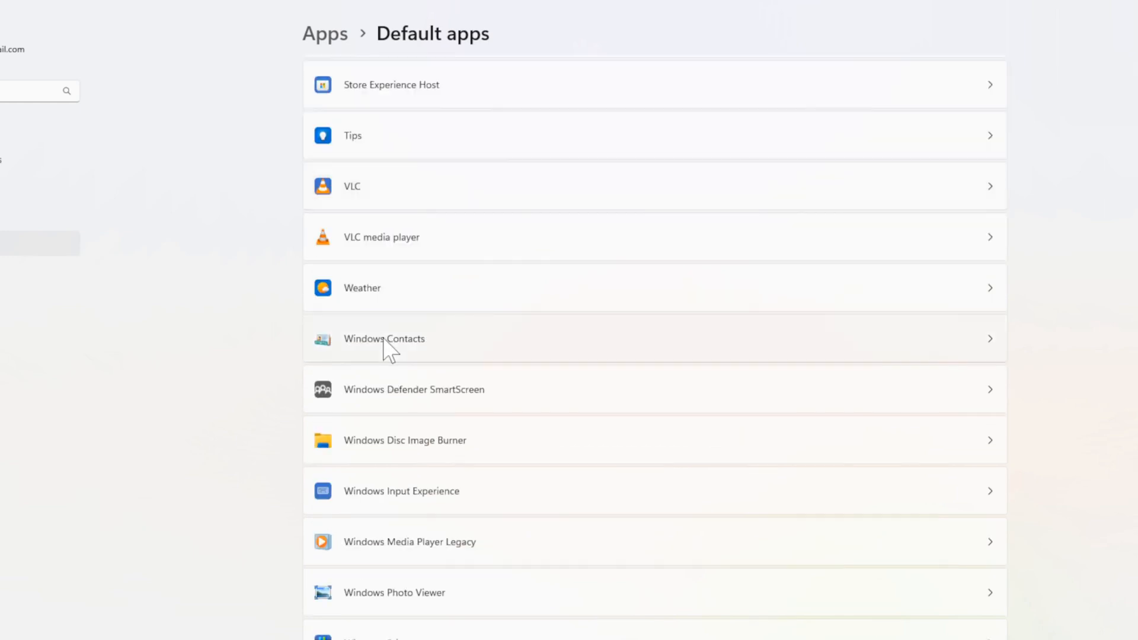
{"action": "scroll", "scroll_direction": "down", "scroll_amount": 3}
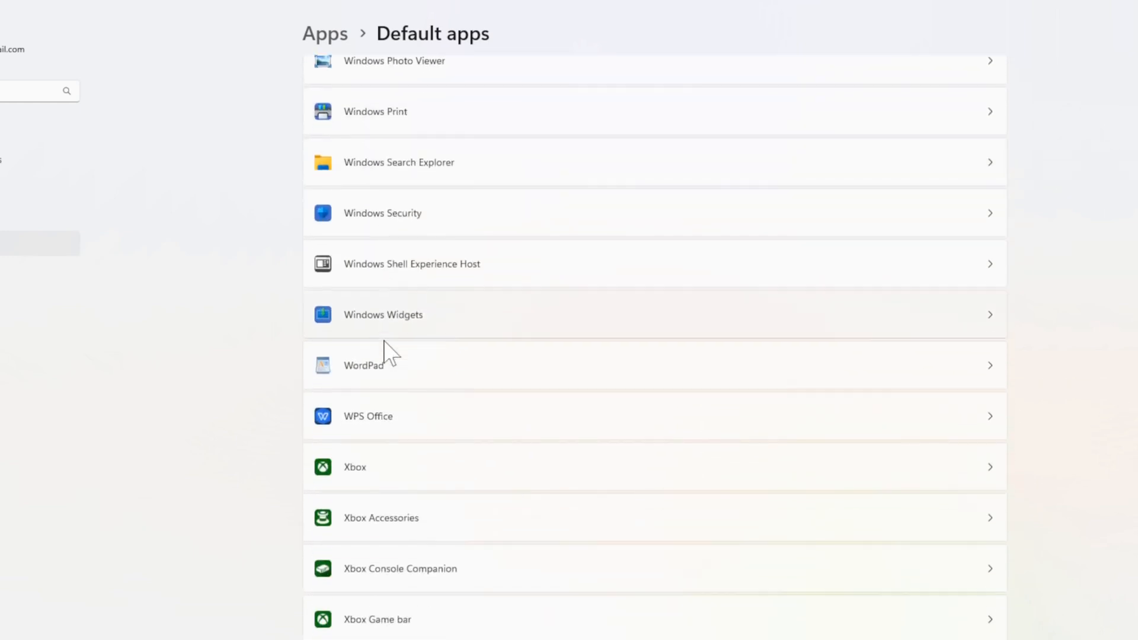
{"action": "left_click", "coordinate": [368, 416]}
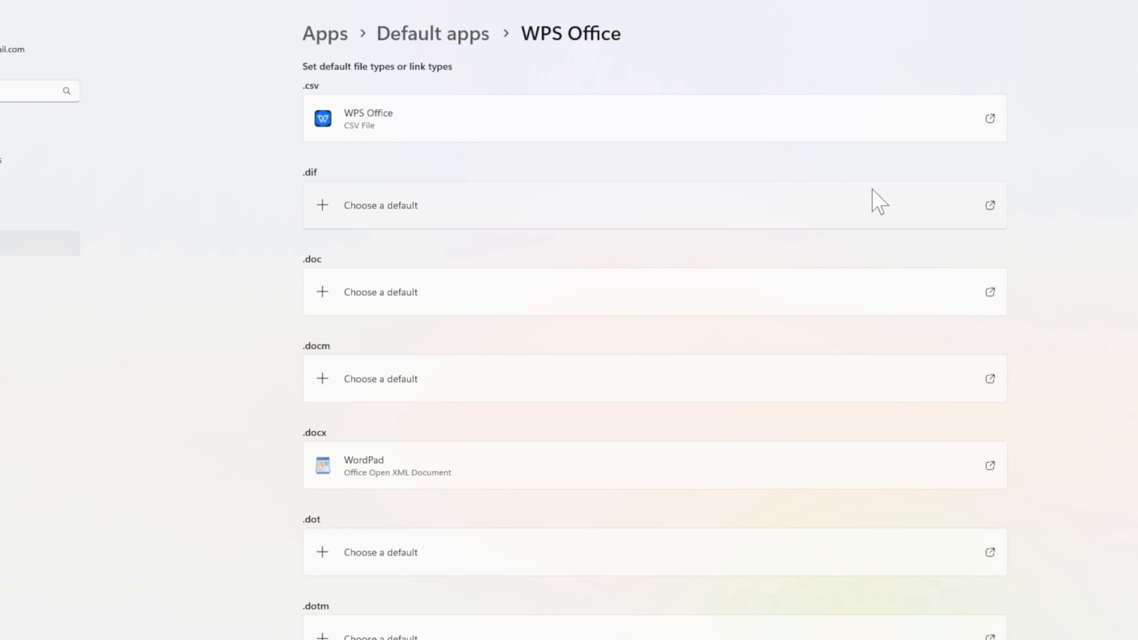
- Make WPS Office the default app for .dif files as well
{"action": "left_click", "coordinate": [380, 206]}
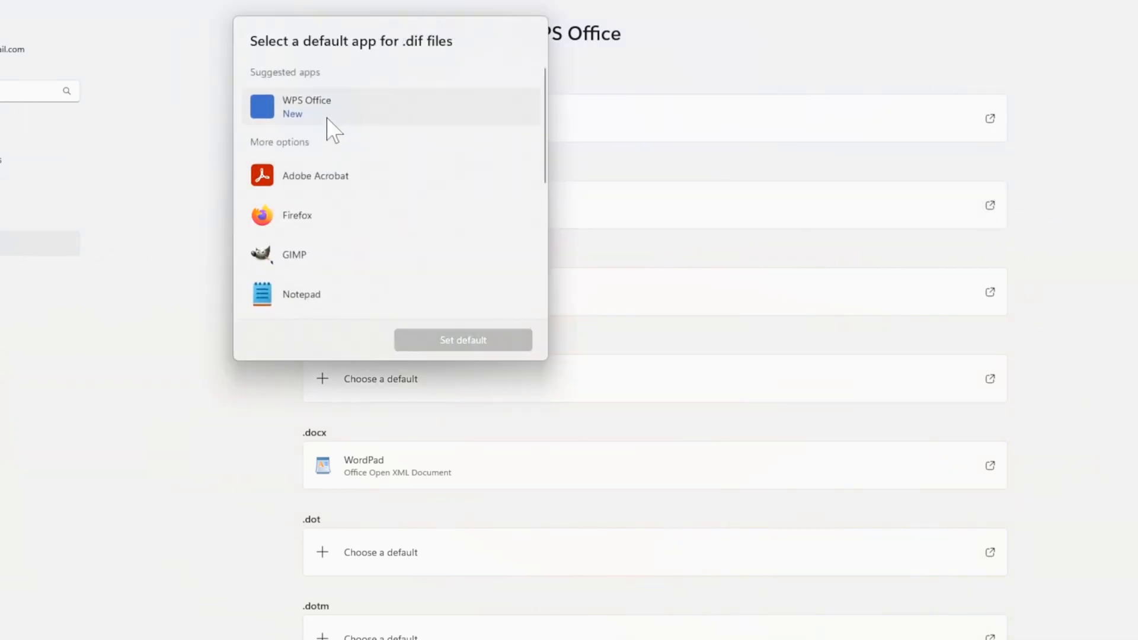
{"action": "left_click", "coordinate": [462, 340]}
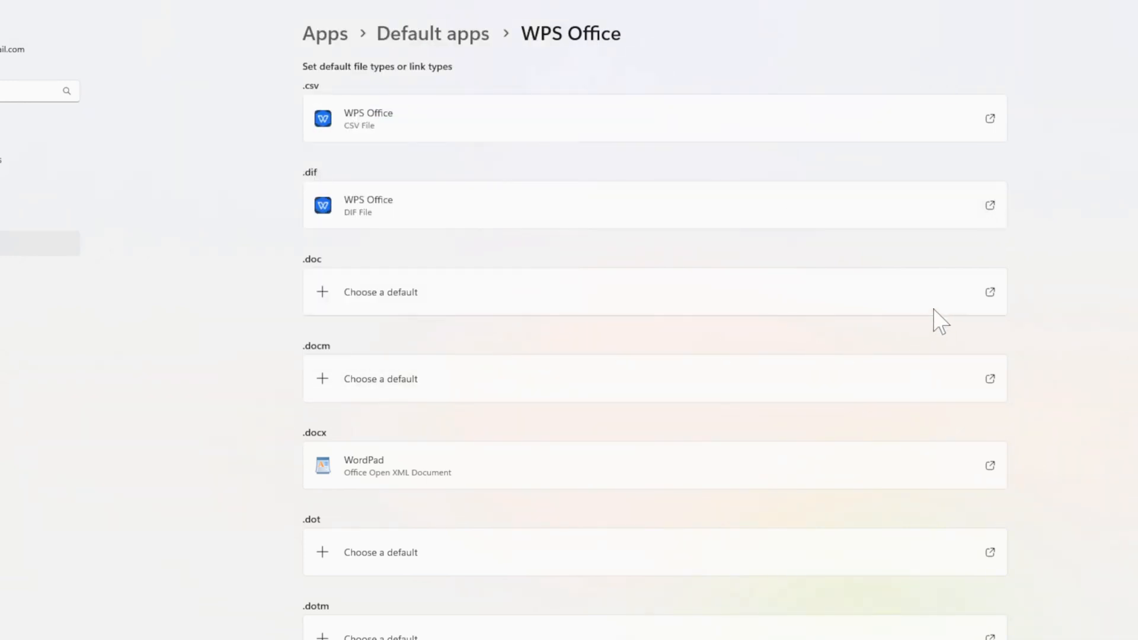